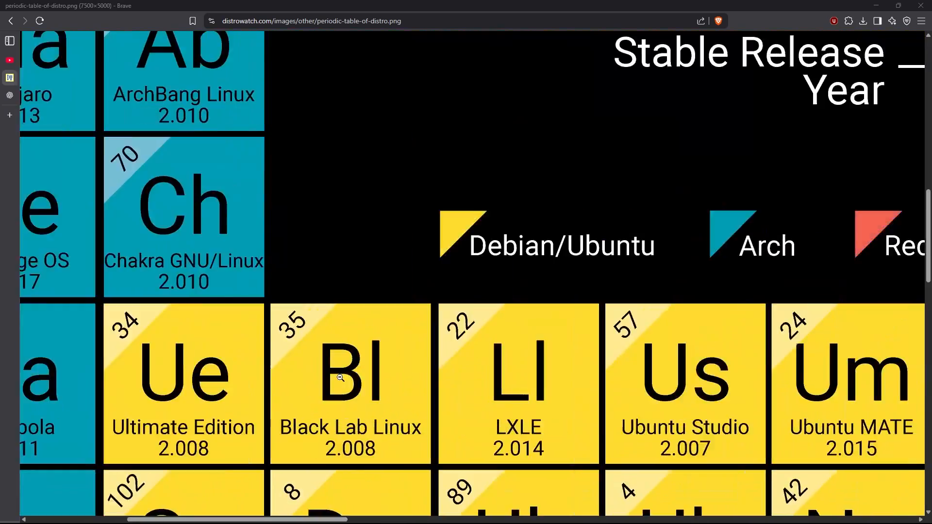
- Scroll past the distro periodic table image and open a blank new Brave tab
scroll(down, 3)
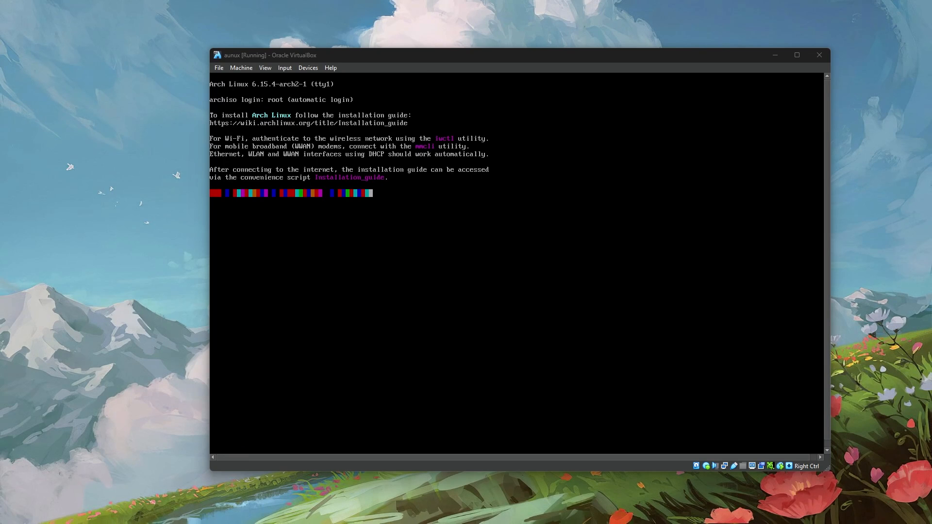
click(796, 55)
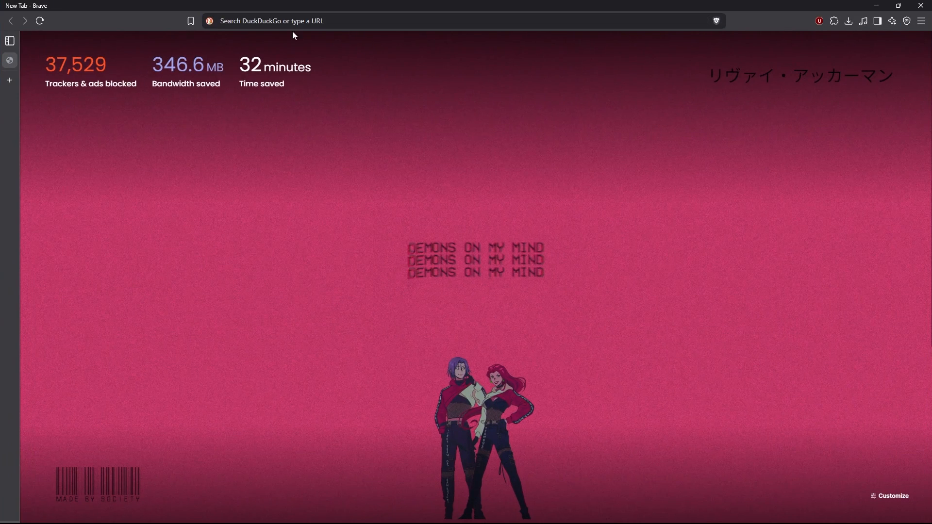
- Search the web for 'installing arch linux for t' and browse the ArchWiki Installation guide
text(installing arch linux for t)
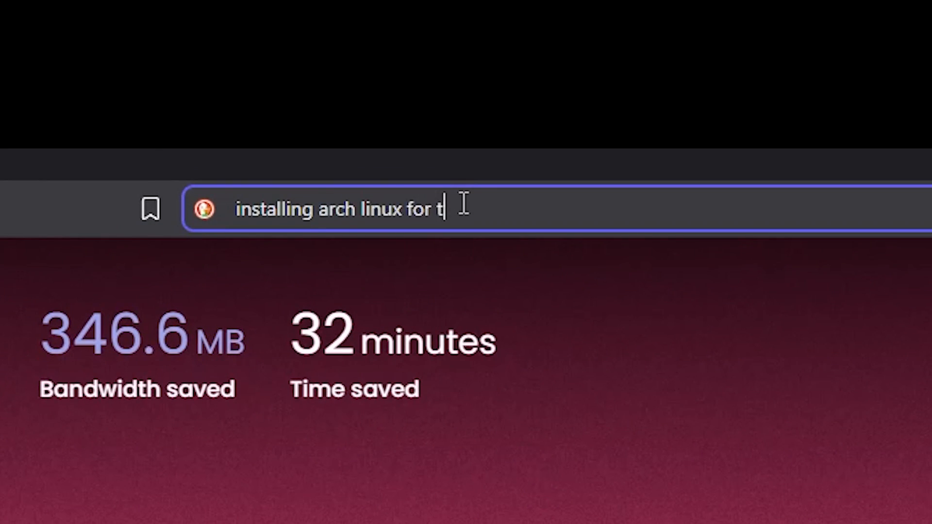
key(Return)
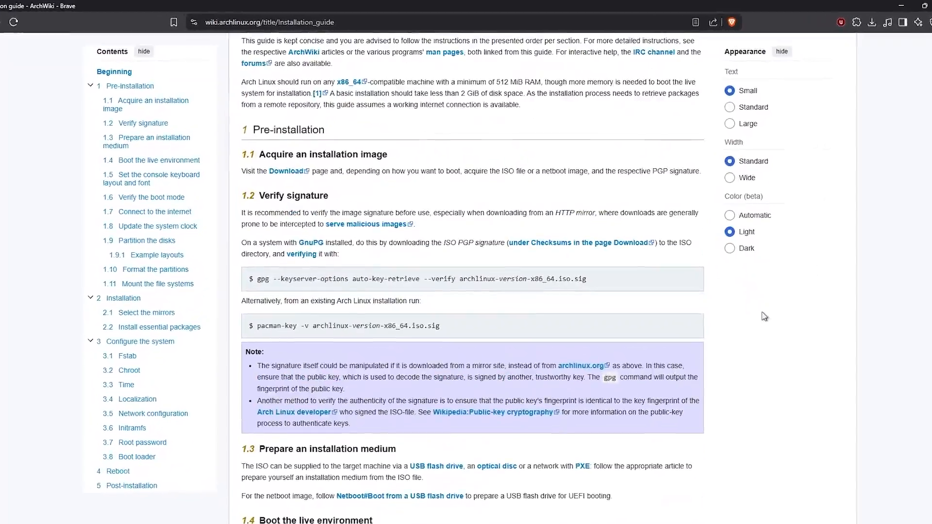
scroll(down, 3)
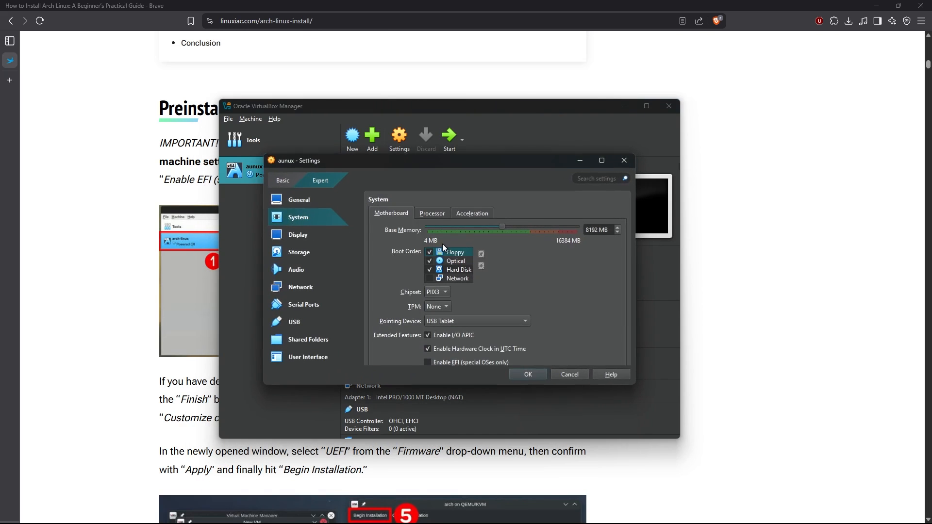
- Tick Enable EFI in the aunux VM's motherboard settings and save with OK
click(427, 362)
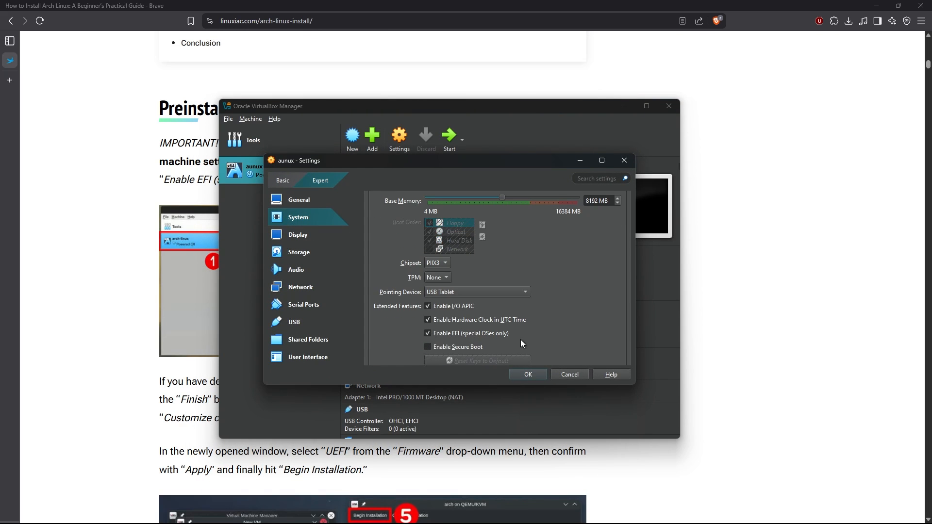
click(527, 374)
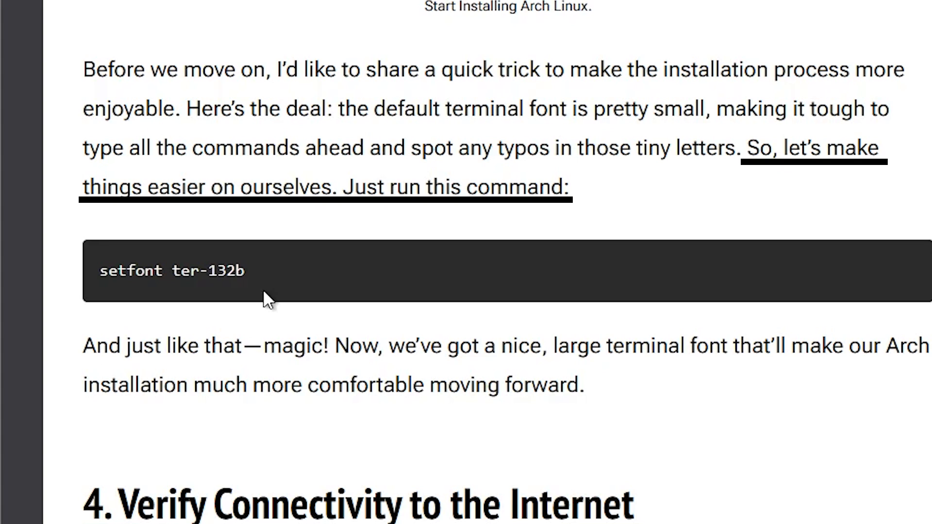
- Enlarge the console font with setfont ter-132b, then restore the default with setfont
double_click(171, 271)
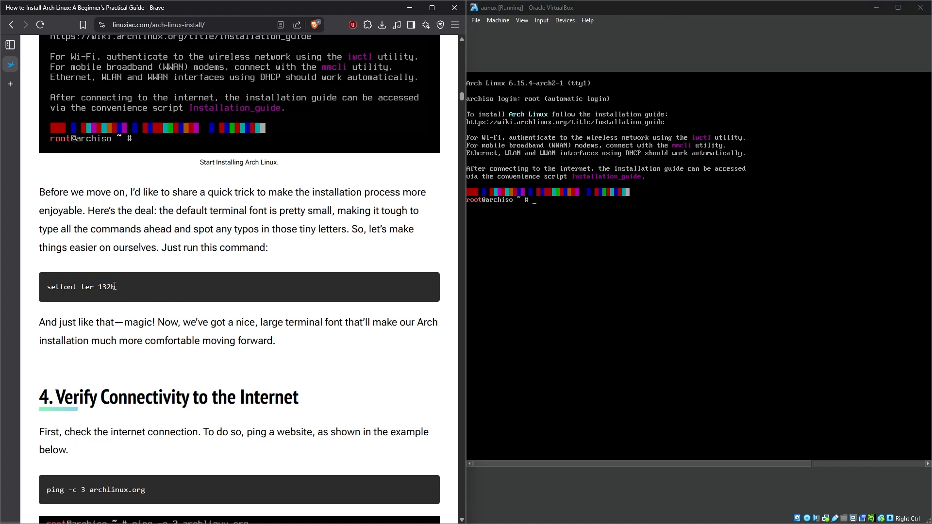
triple_click(80, 287)
text(setfont ter)
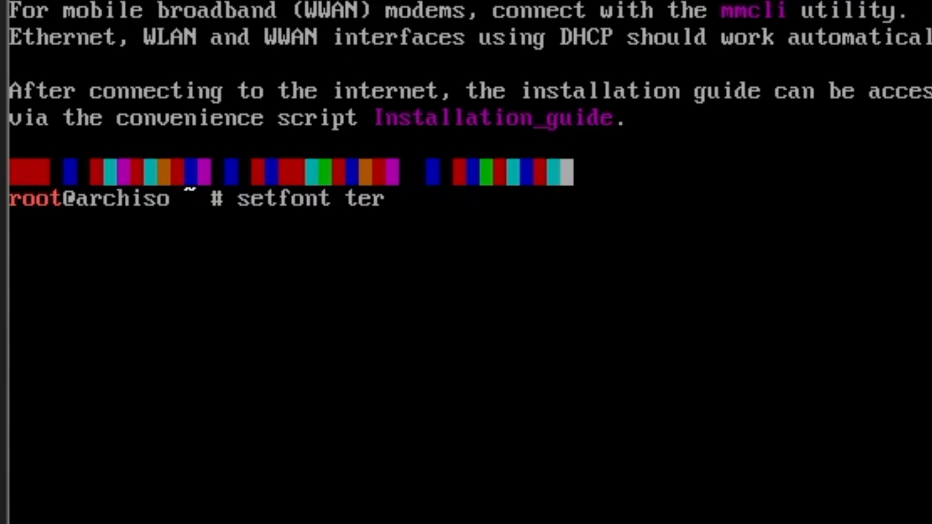
text(-132b)
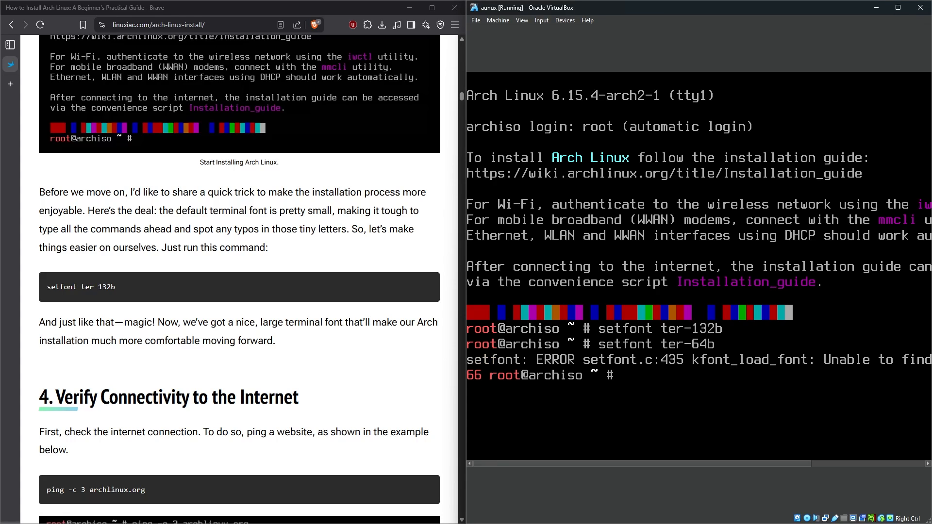
text(setfon)
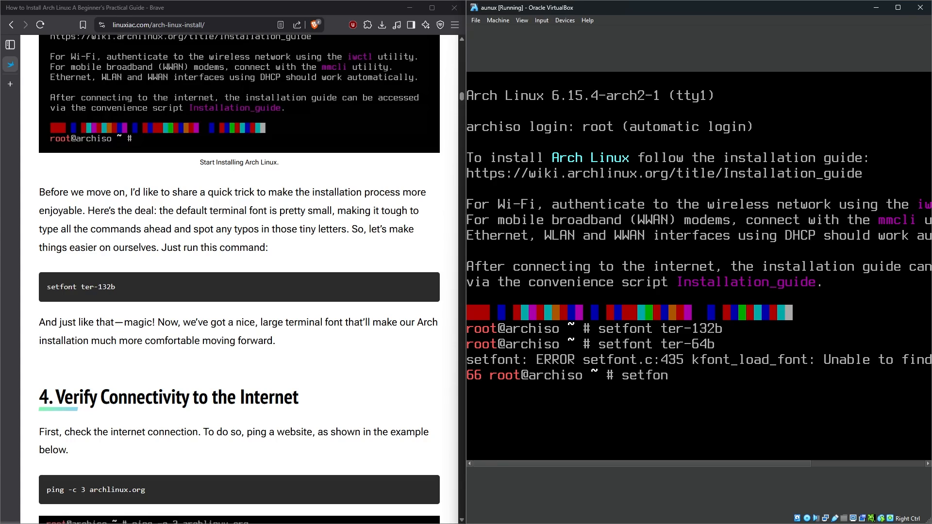
key(Return)
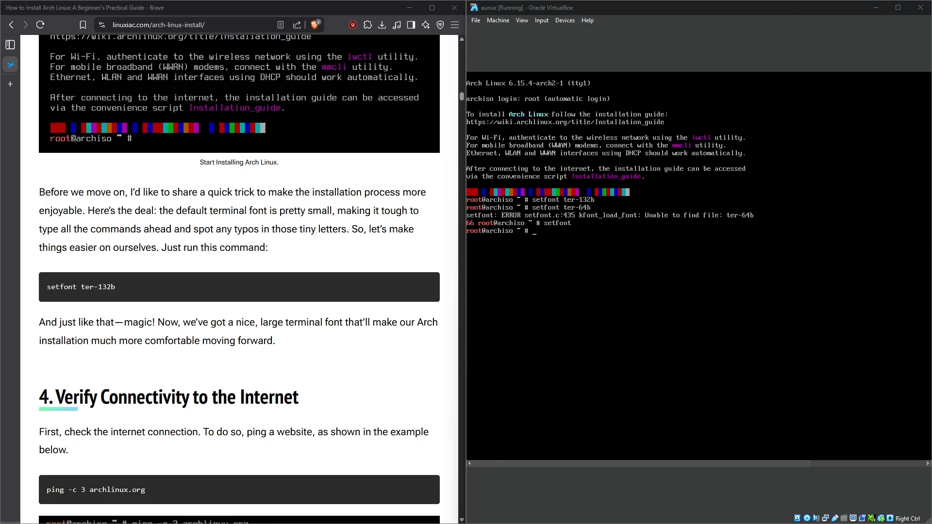
scroll(down, 3)
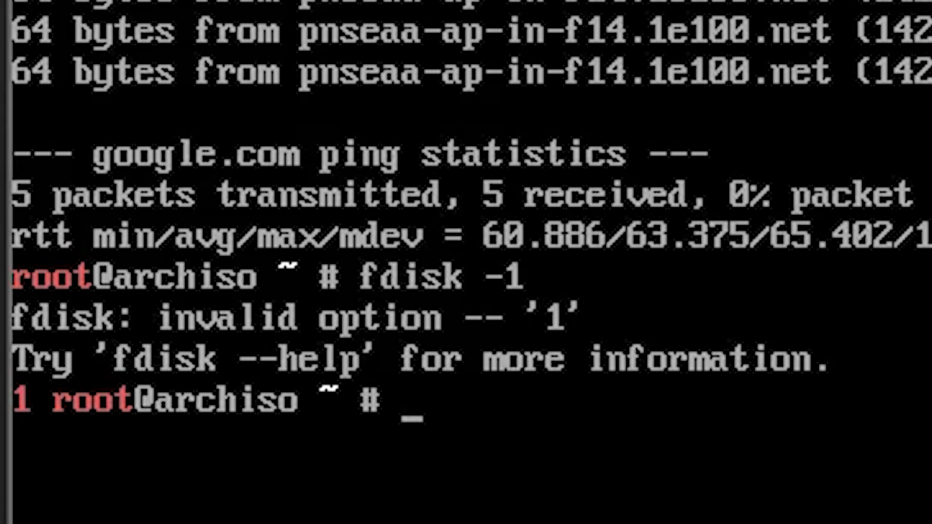
- List disks with fdisk -l, confirming the 50 GiB /dev/sda, and read the partitioning guide
key(Return)
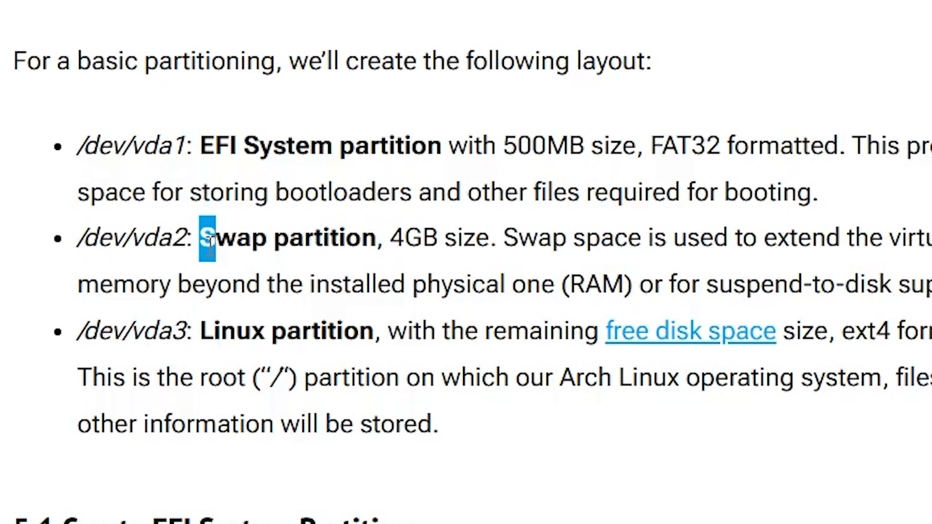
double_click(125, 145)
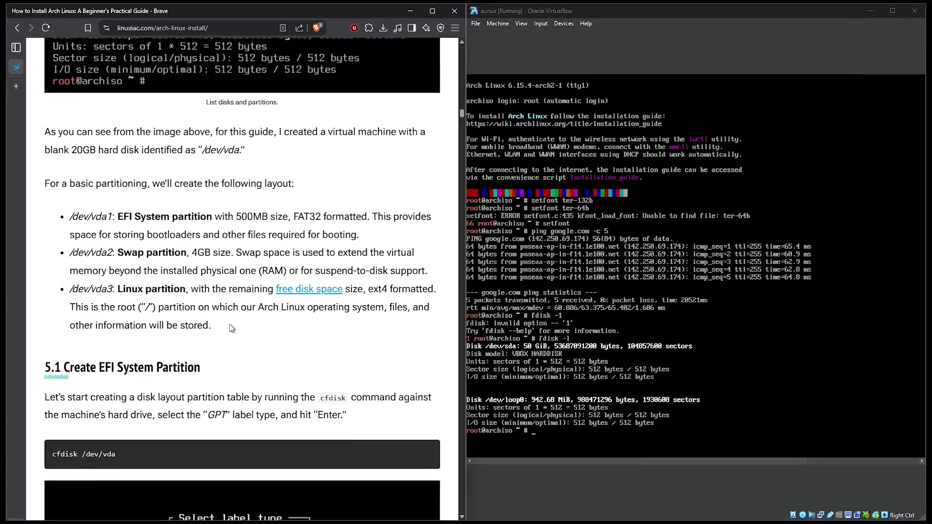
scroll(down, 3)
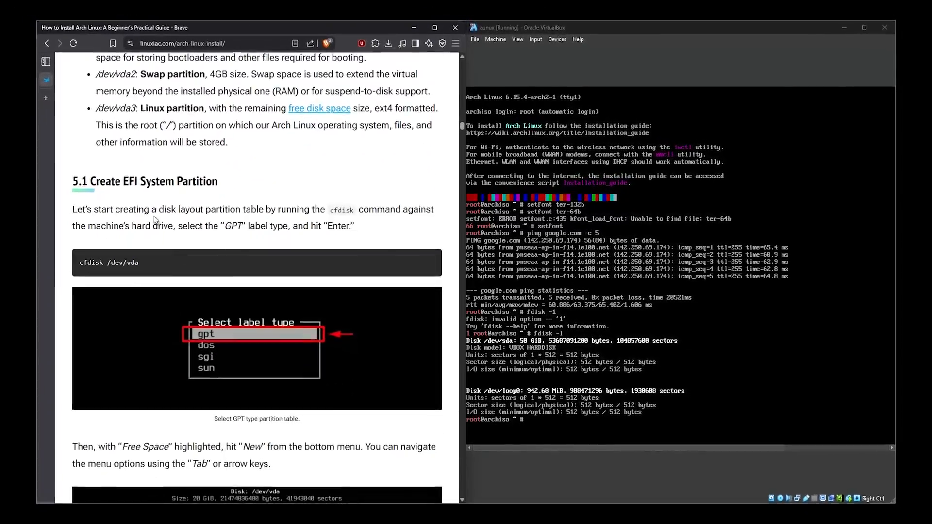
scroll(down, 3)
text(cfdisk /dev/vda)
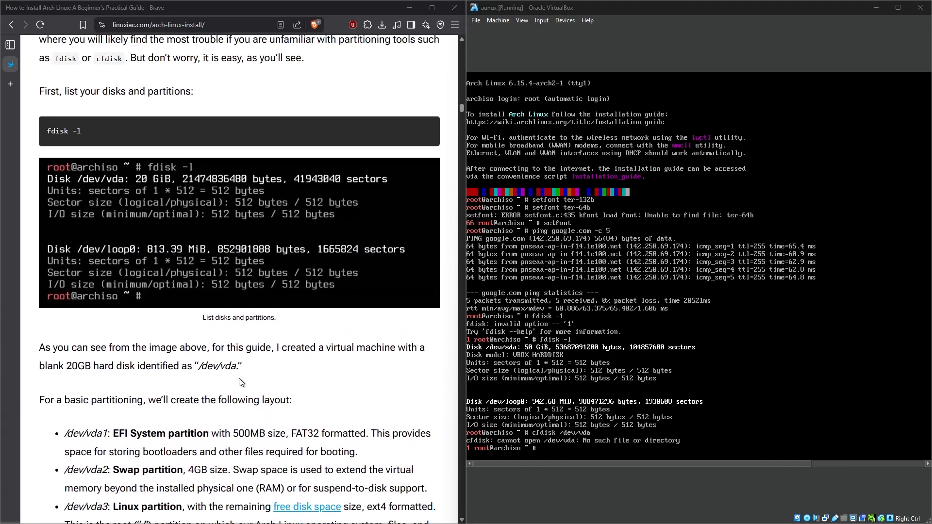
scroll(down, 3)
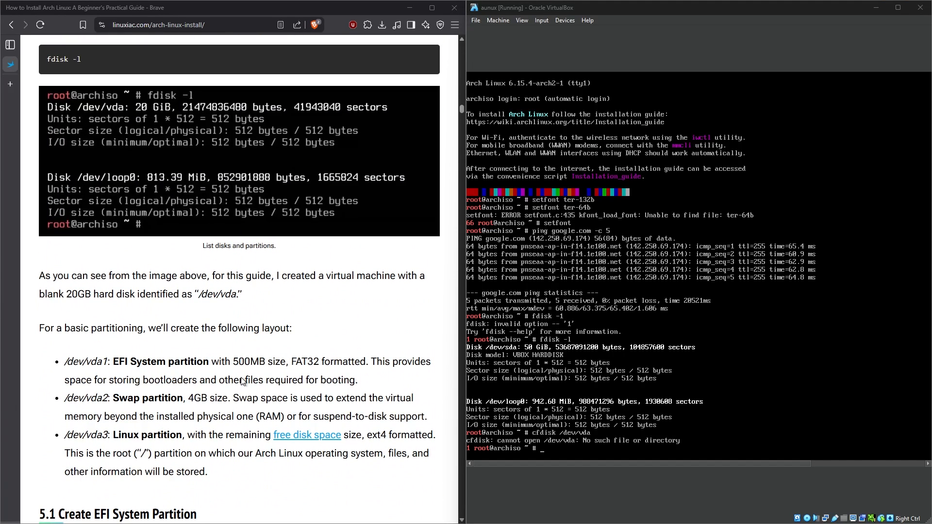
scroll(up, 3)
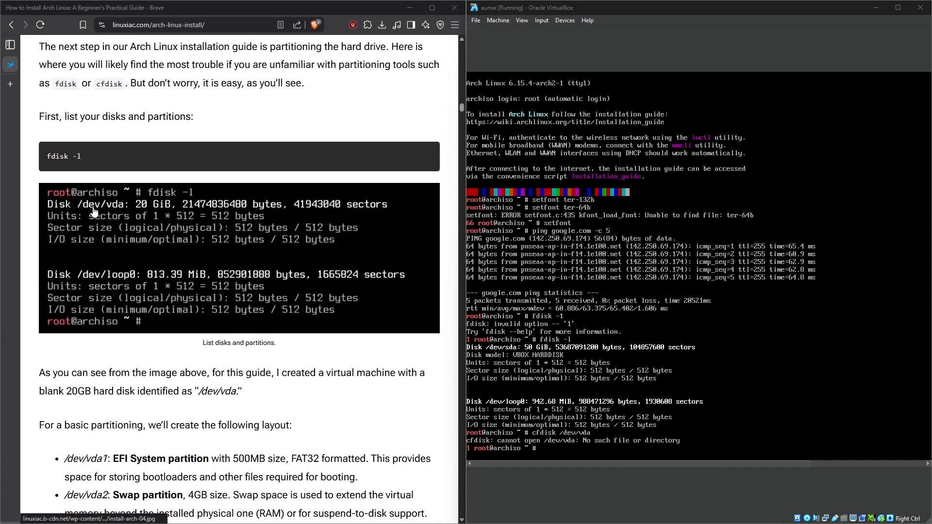
mouse_move(107, 280)
text(cfdisk)
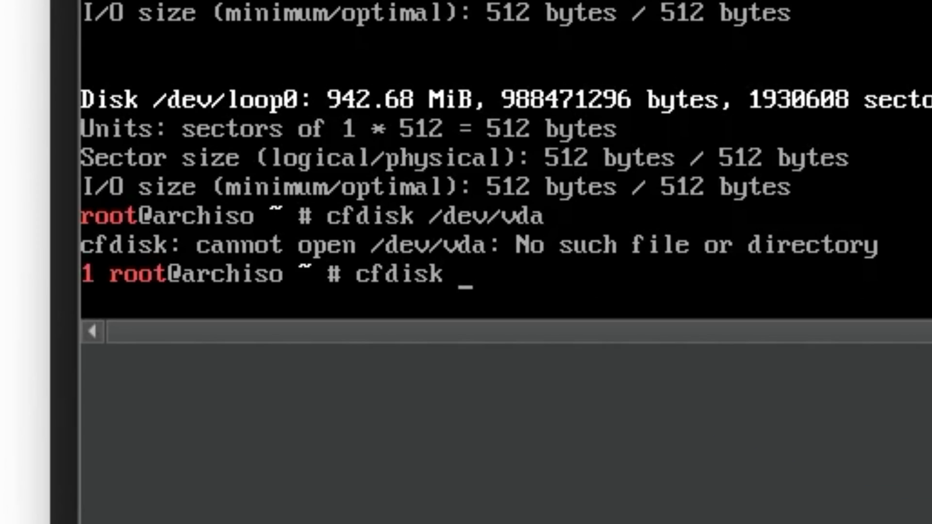
- Partition /dev/sda in cfdisk as GPT: EFI System, 4G Linux swap, and remaining-space root
text(/dev/sda)
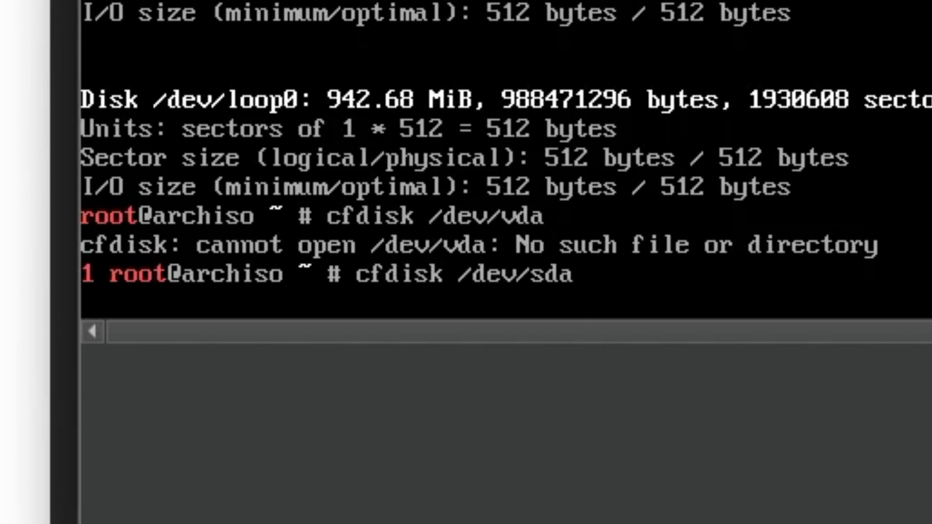
scroll(down, 3)
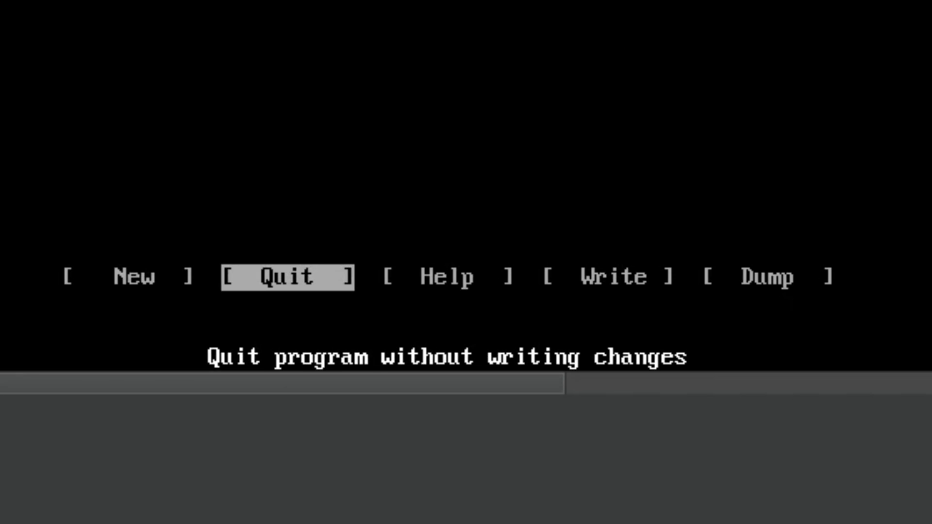
key(Left)
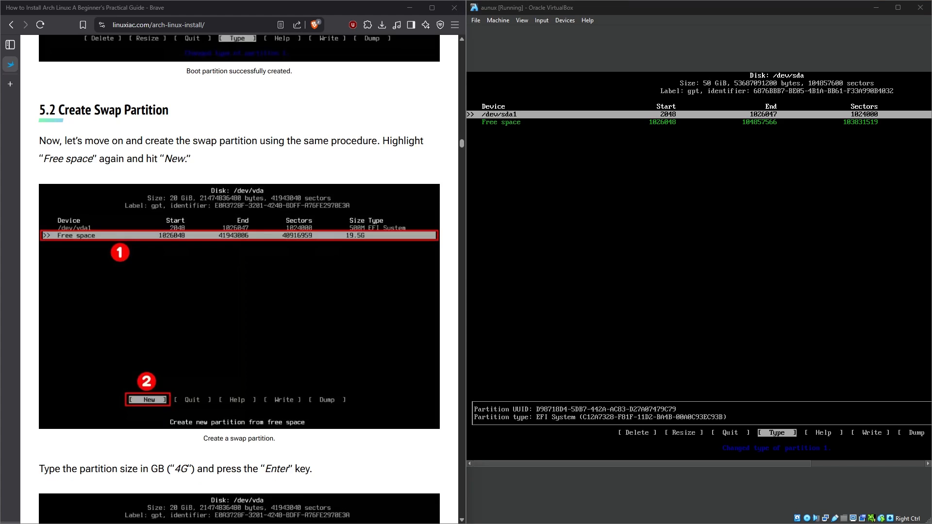
scroll(down, 3)
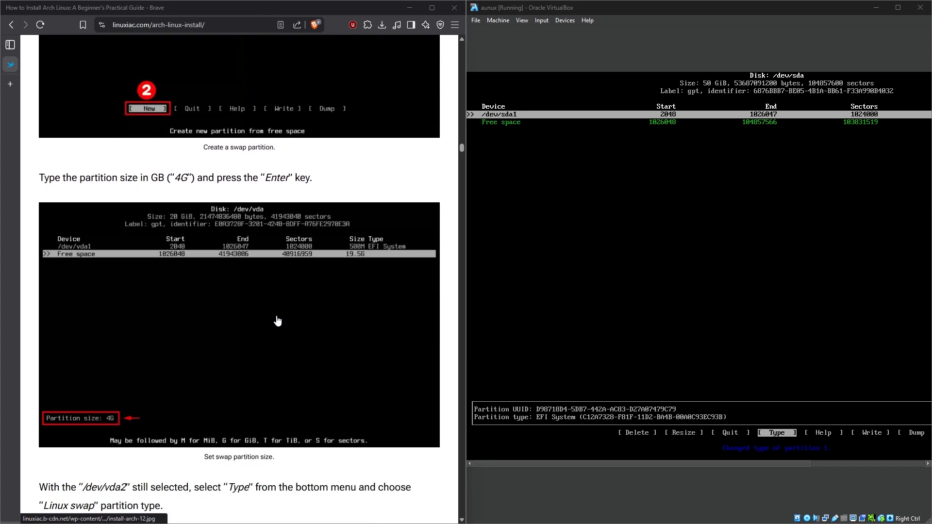
scroll(down, 3)
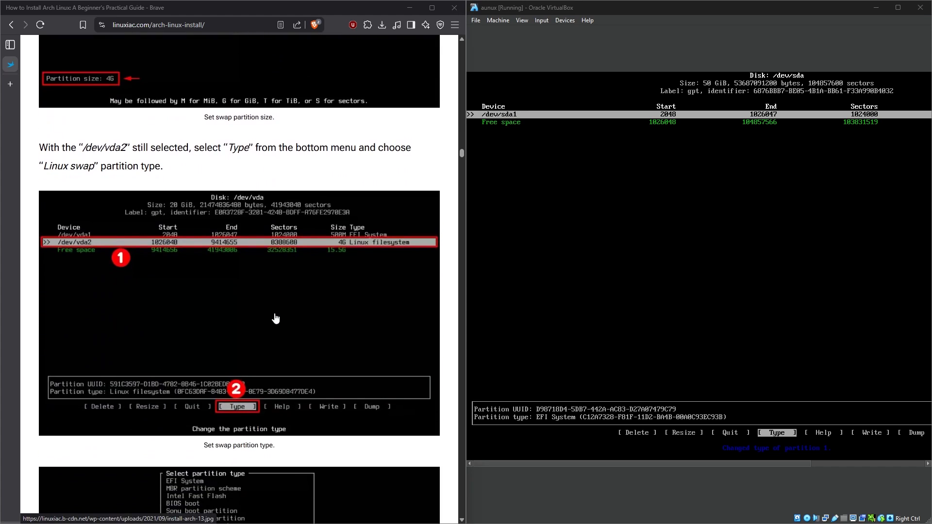
scroll(down, 3)
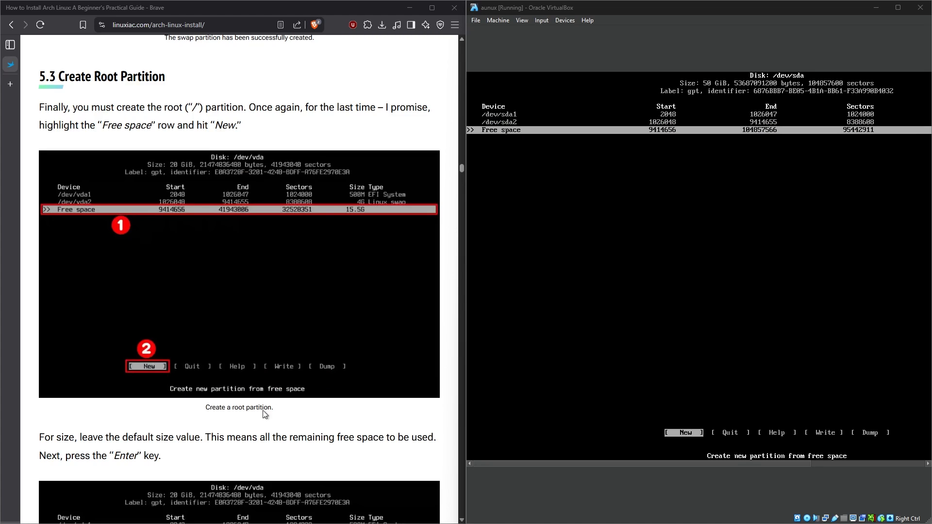
scroll(down, 3)
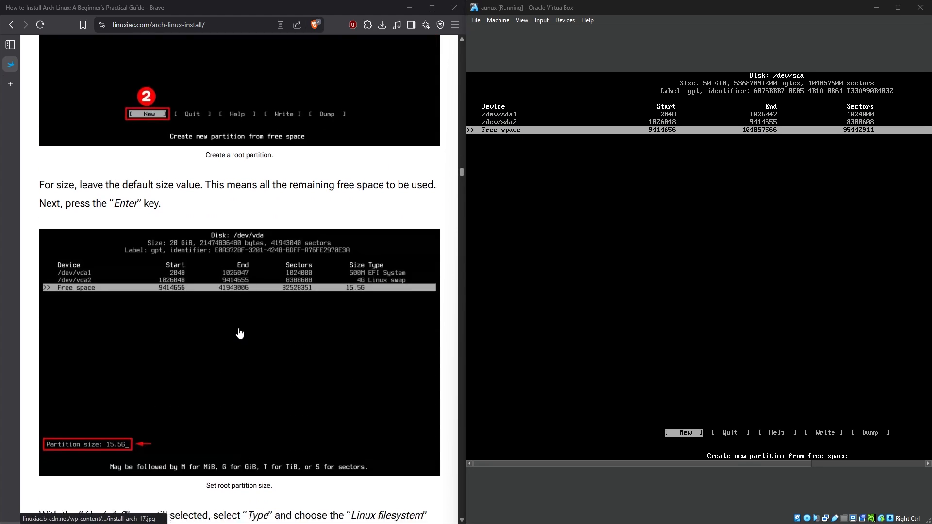
scroll(down, 3)
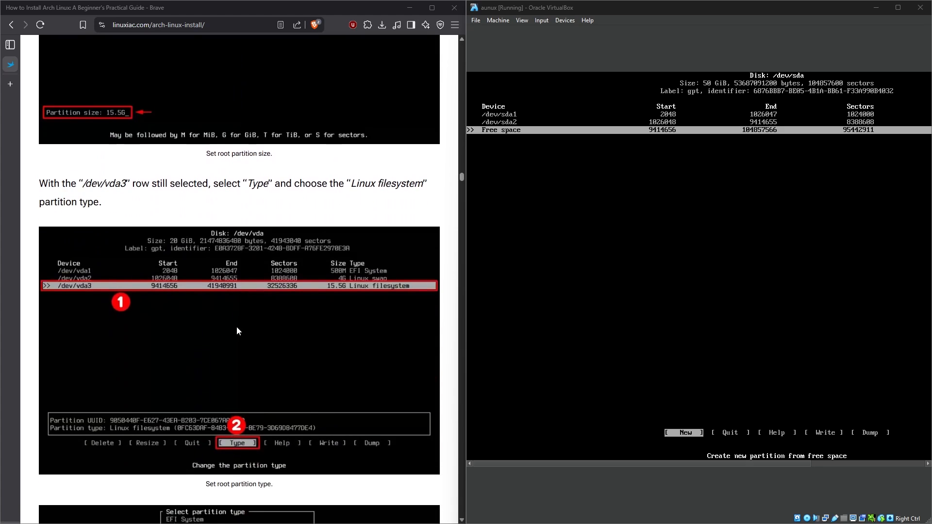
scroll(down, 3)
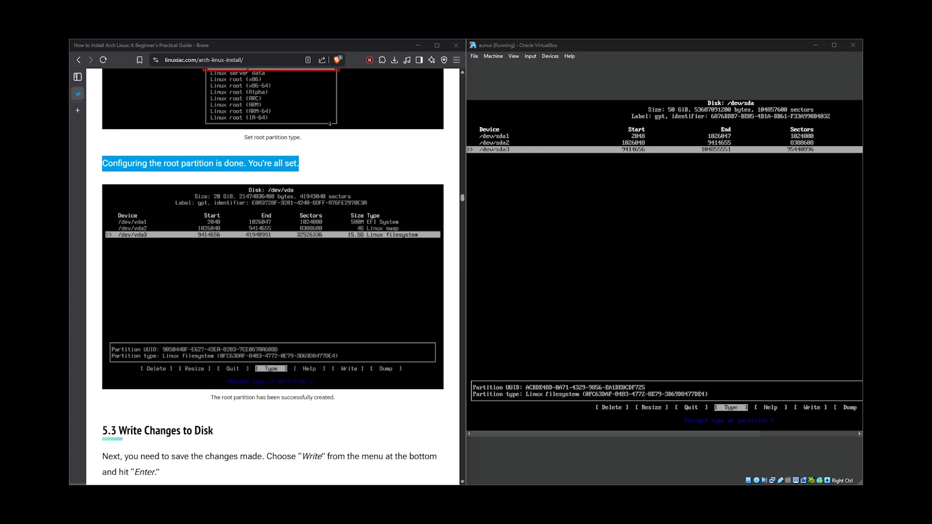
scroll(down, 3)
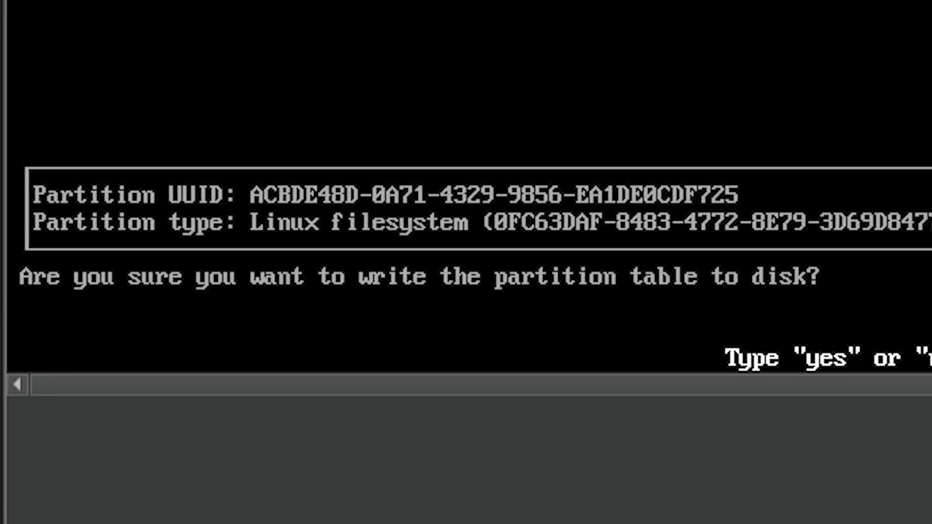
- Write the partition table with 'yes', then format sda1 FAT32, sda2 swap, sda3 ext4
text(yes)
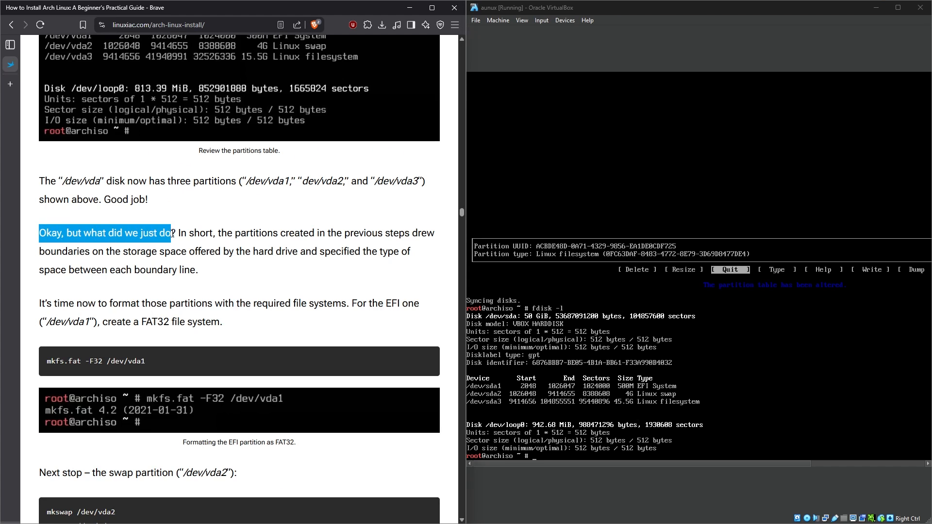
click(204, 278)
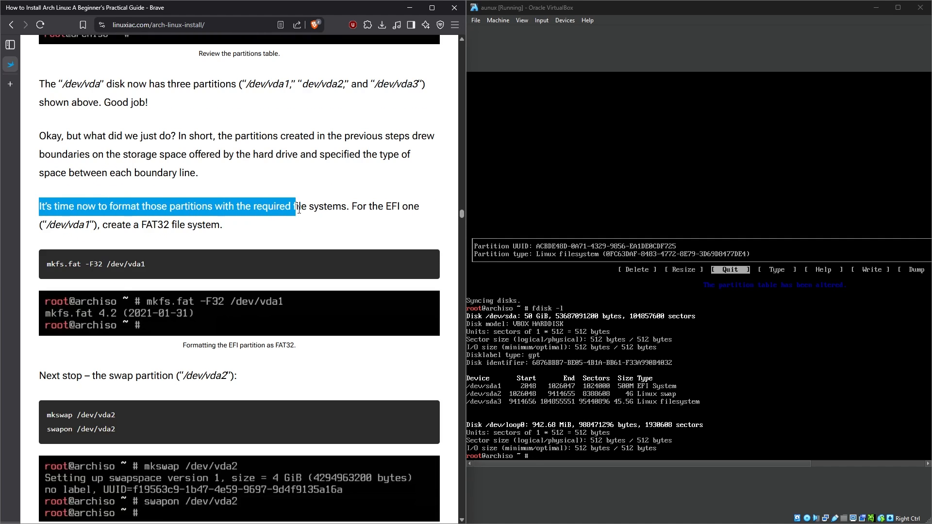
drag(291, 206, 178, 224)
text(mkfs.fat -F32 /dev/sda1)
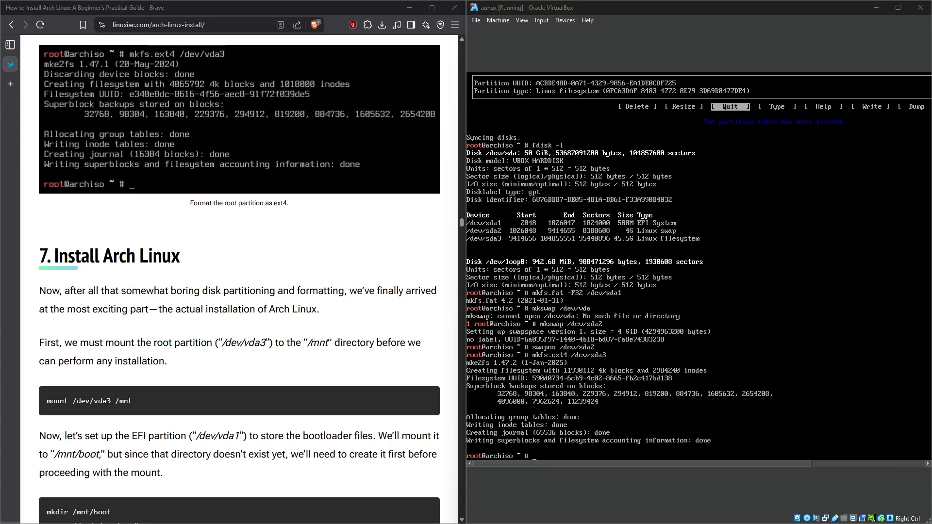
scroll(down, 3)
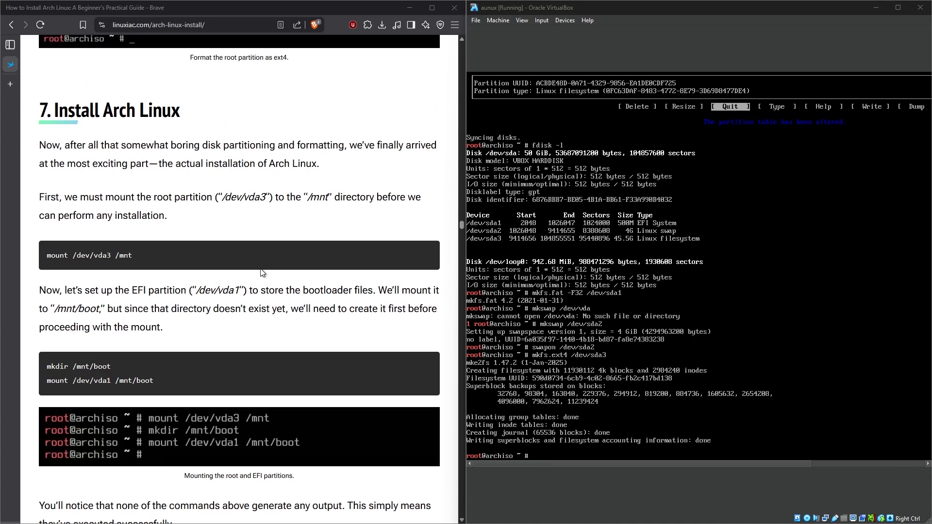
mouse_move(44, 142)
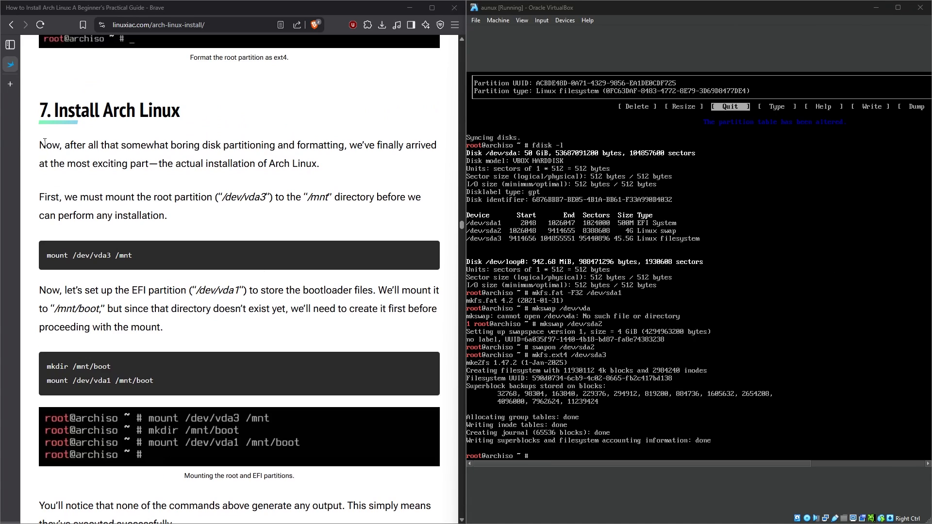
drag(38, 145, 301, 145)
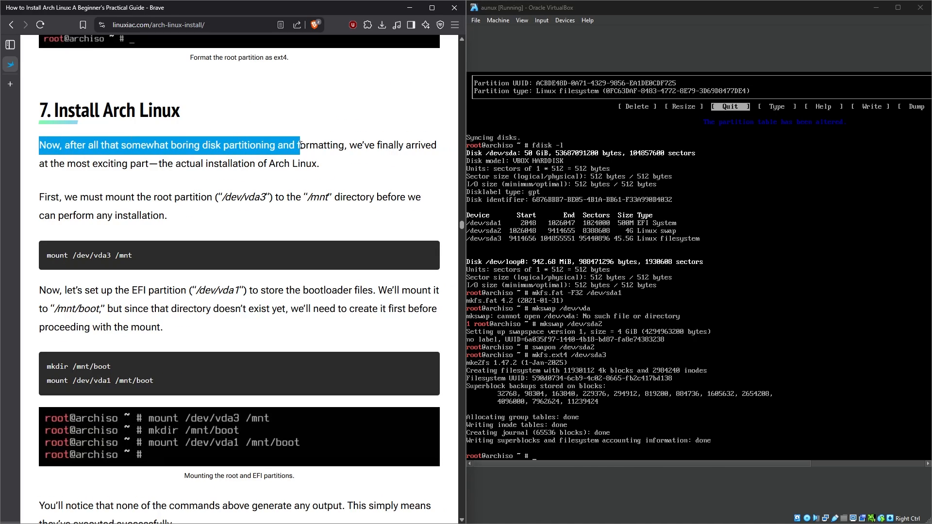
drag(302, 145, 161, 163)
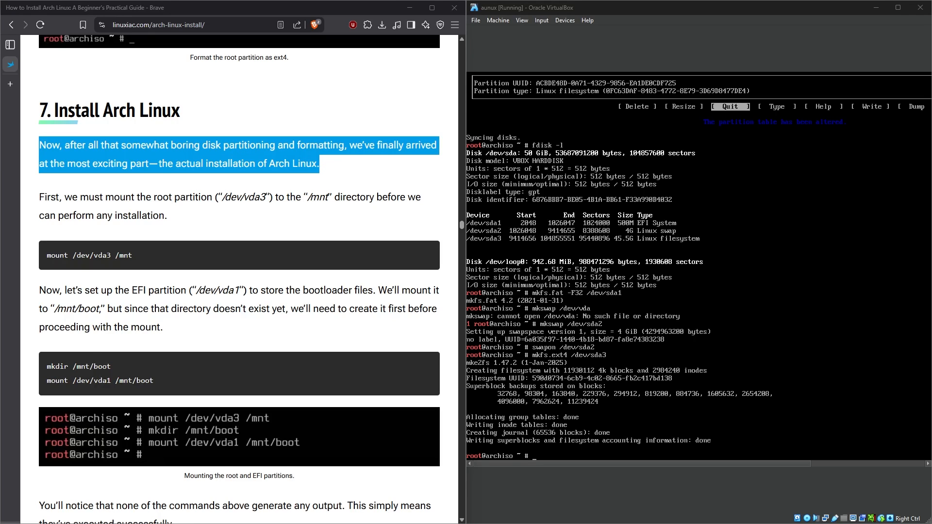
scroll(down, 3)
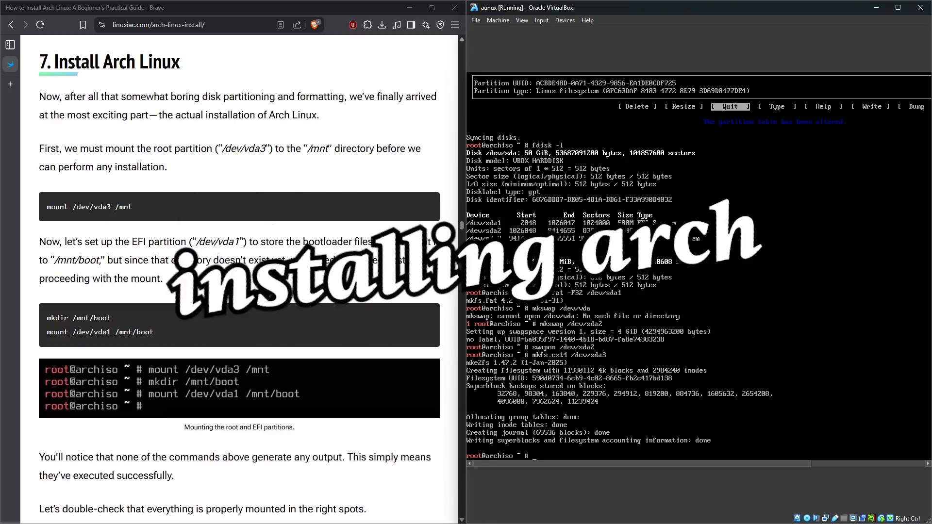
scroll(down, 3)
text(genfstab -U /mnt >> /mnt/etc/fstab)
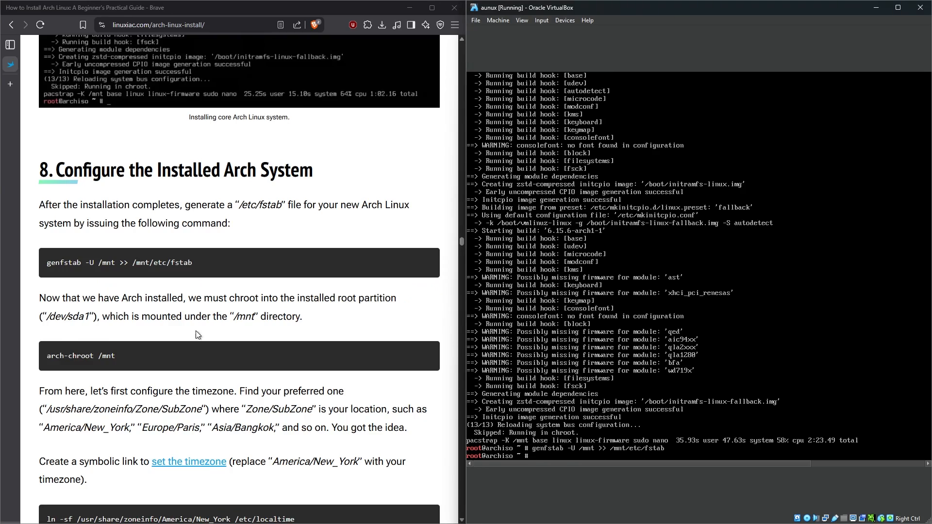
- Mount partitions, pacstrap base, linux, linux-firmware, sudo and nano, then generate fstab
scroll(down, 3)
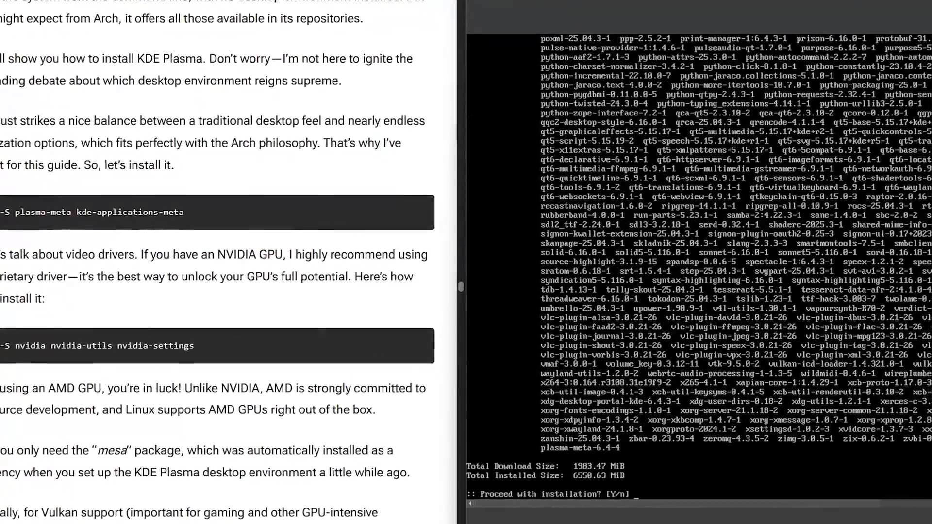
- Answer y to install plasma-meta and kde-applications-meta, starting the 1071-package download
text(y)
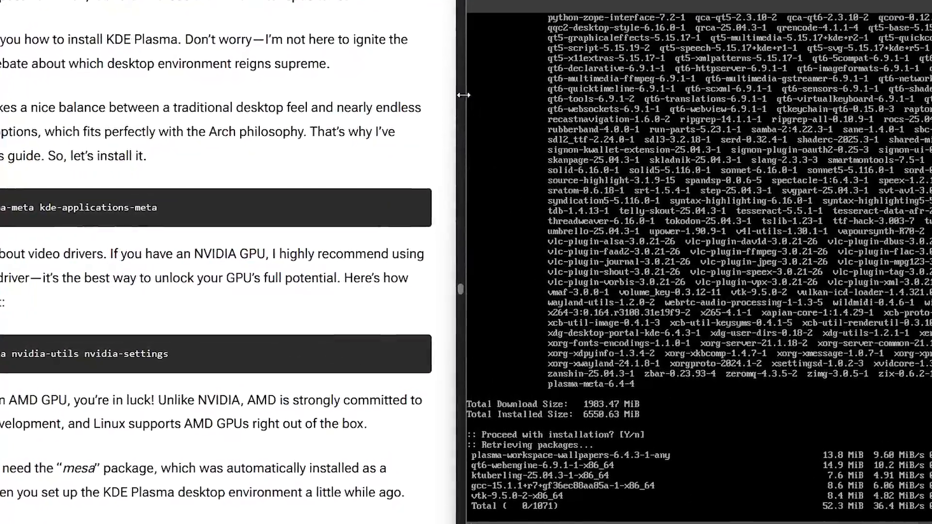